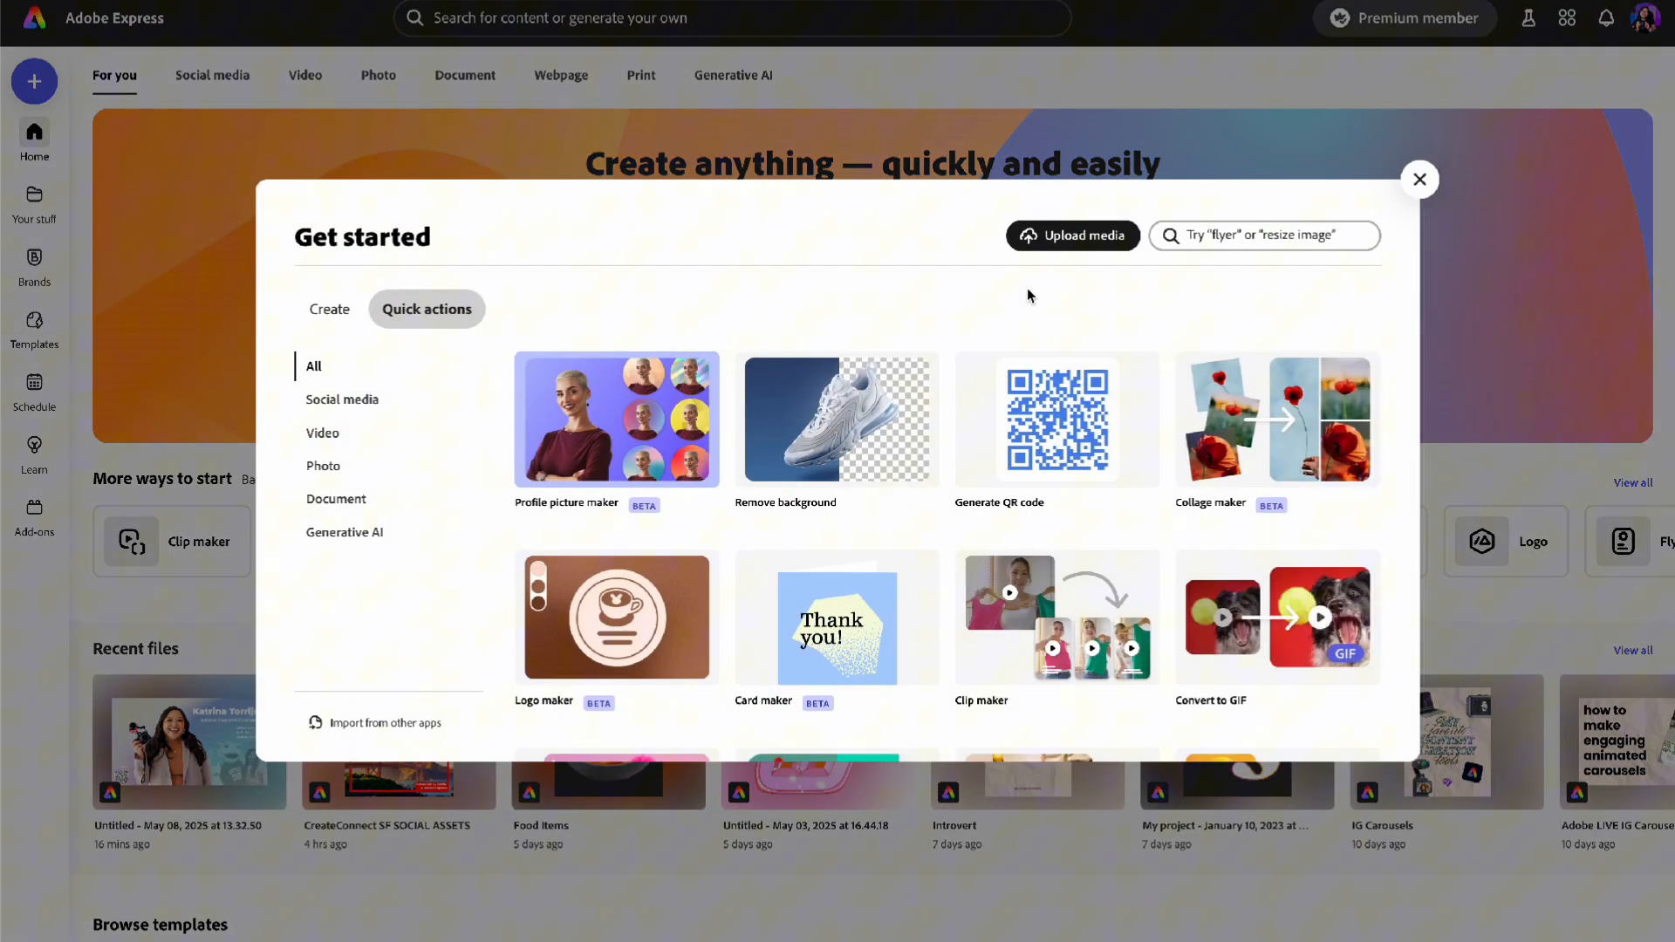
mouse_move(943, 417)
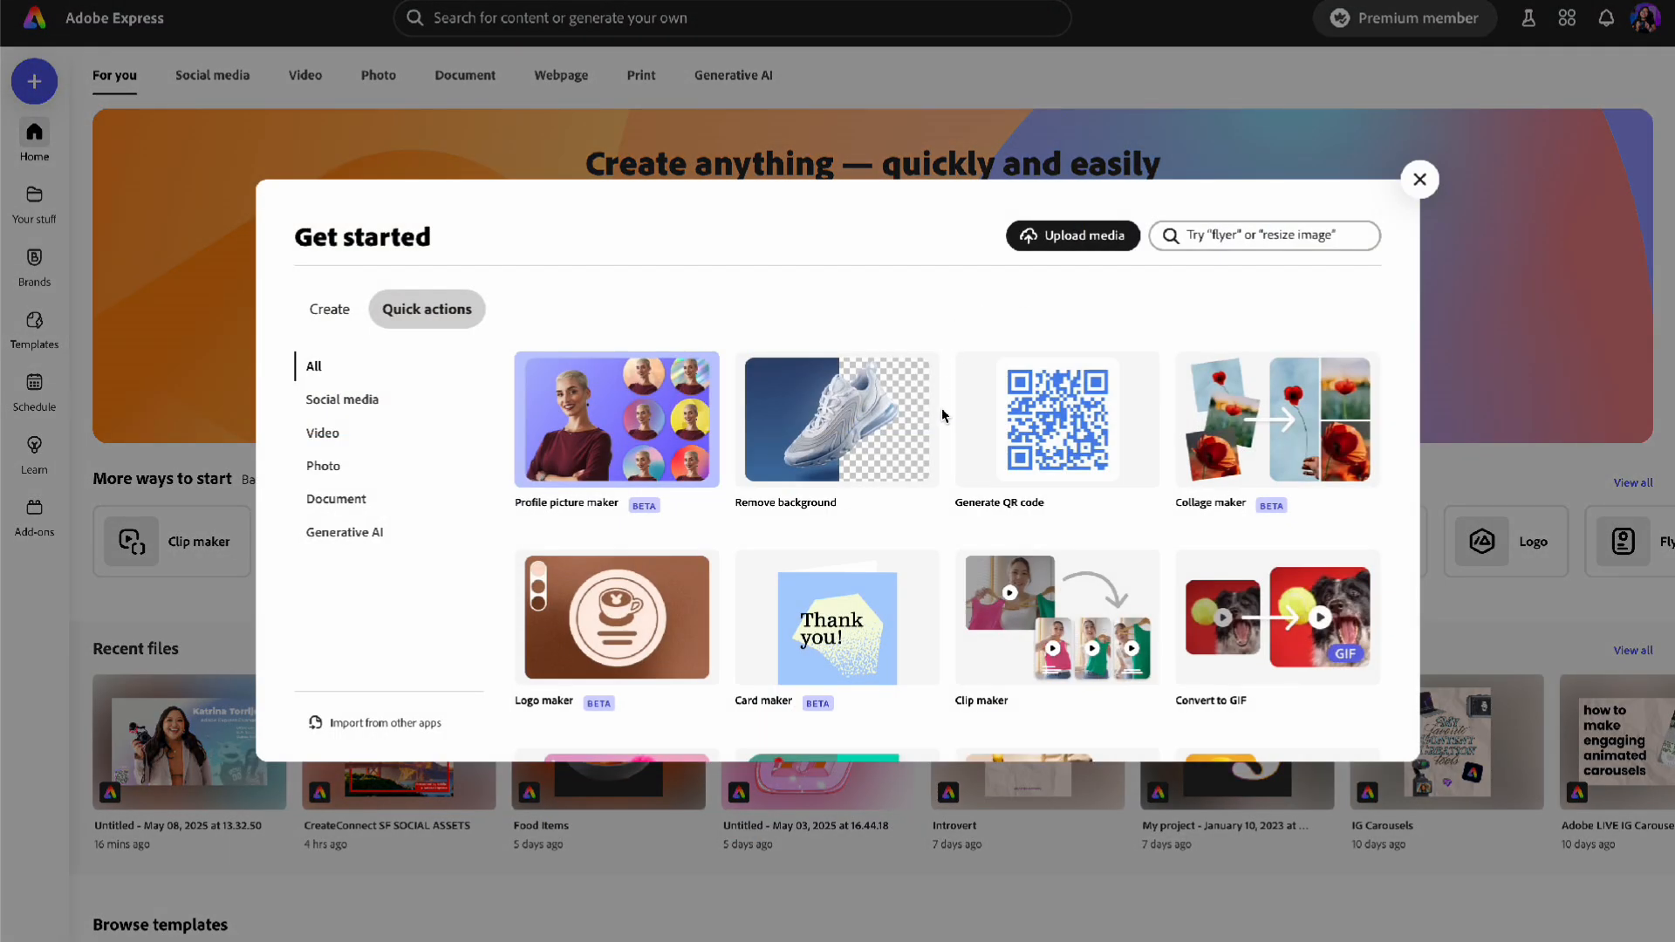
Feed networking tips.mov into Clip maker with captions enabled and generate the clips
scroll("down", 3)
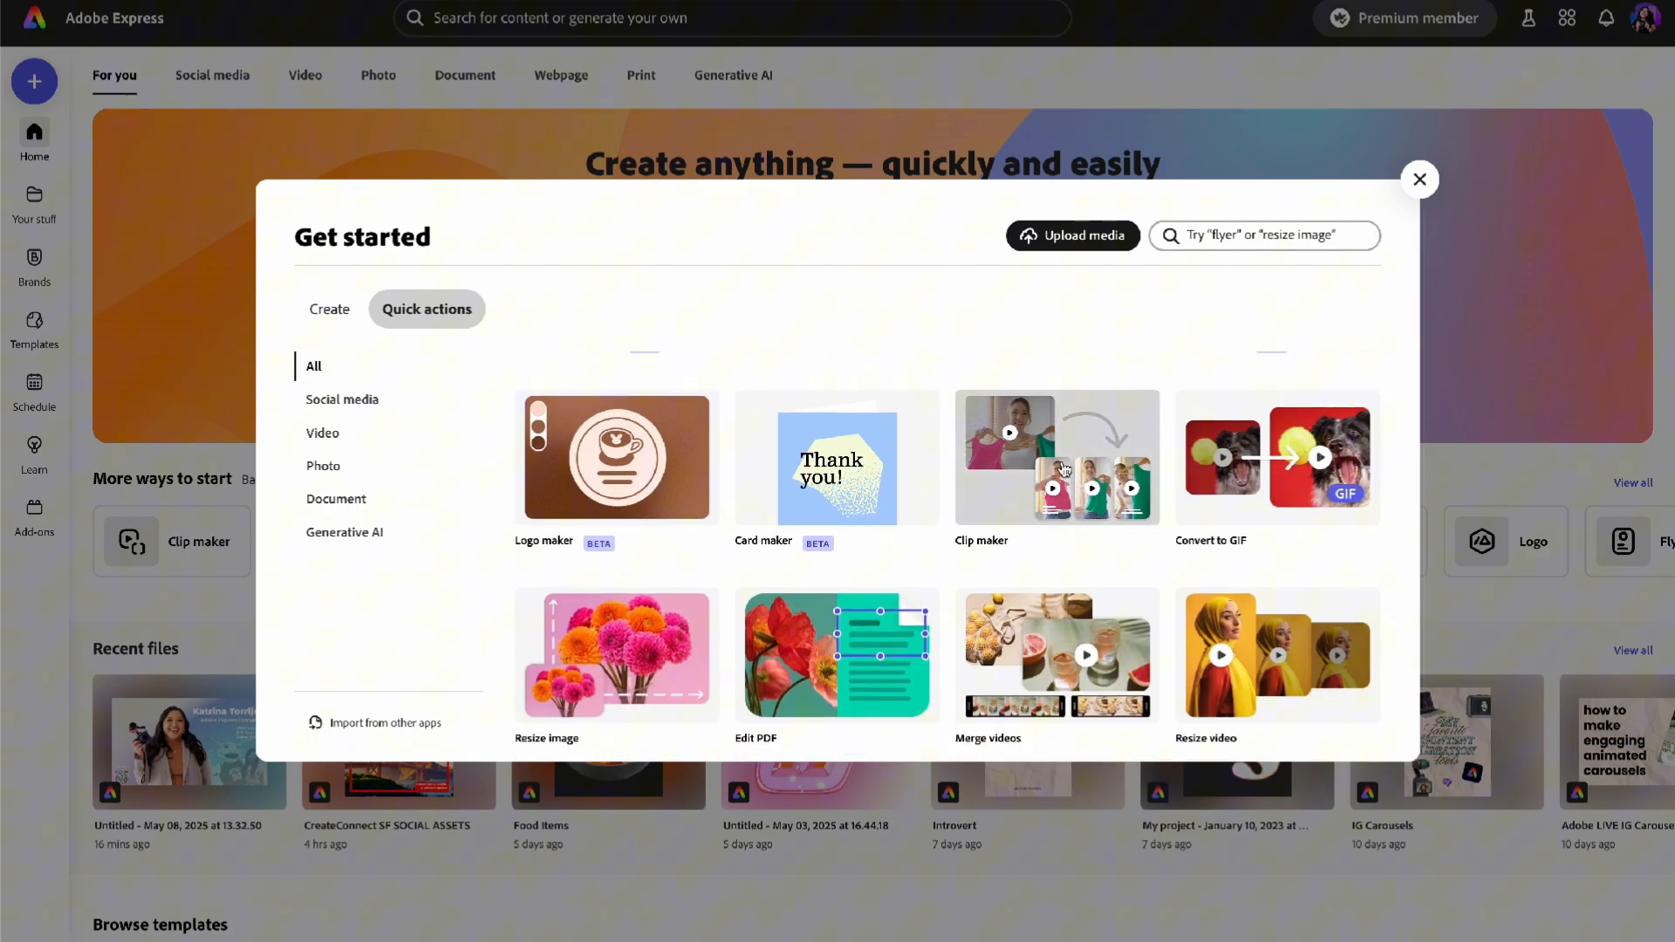
left_click(1056, 459)
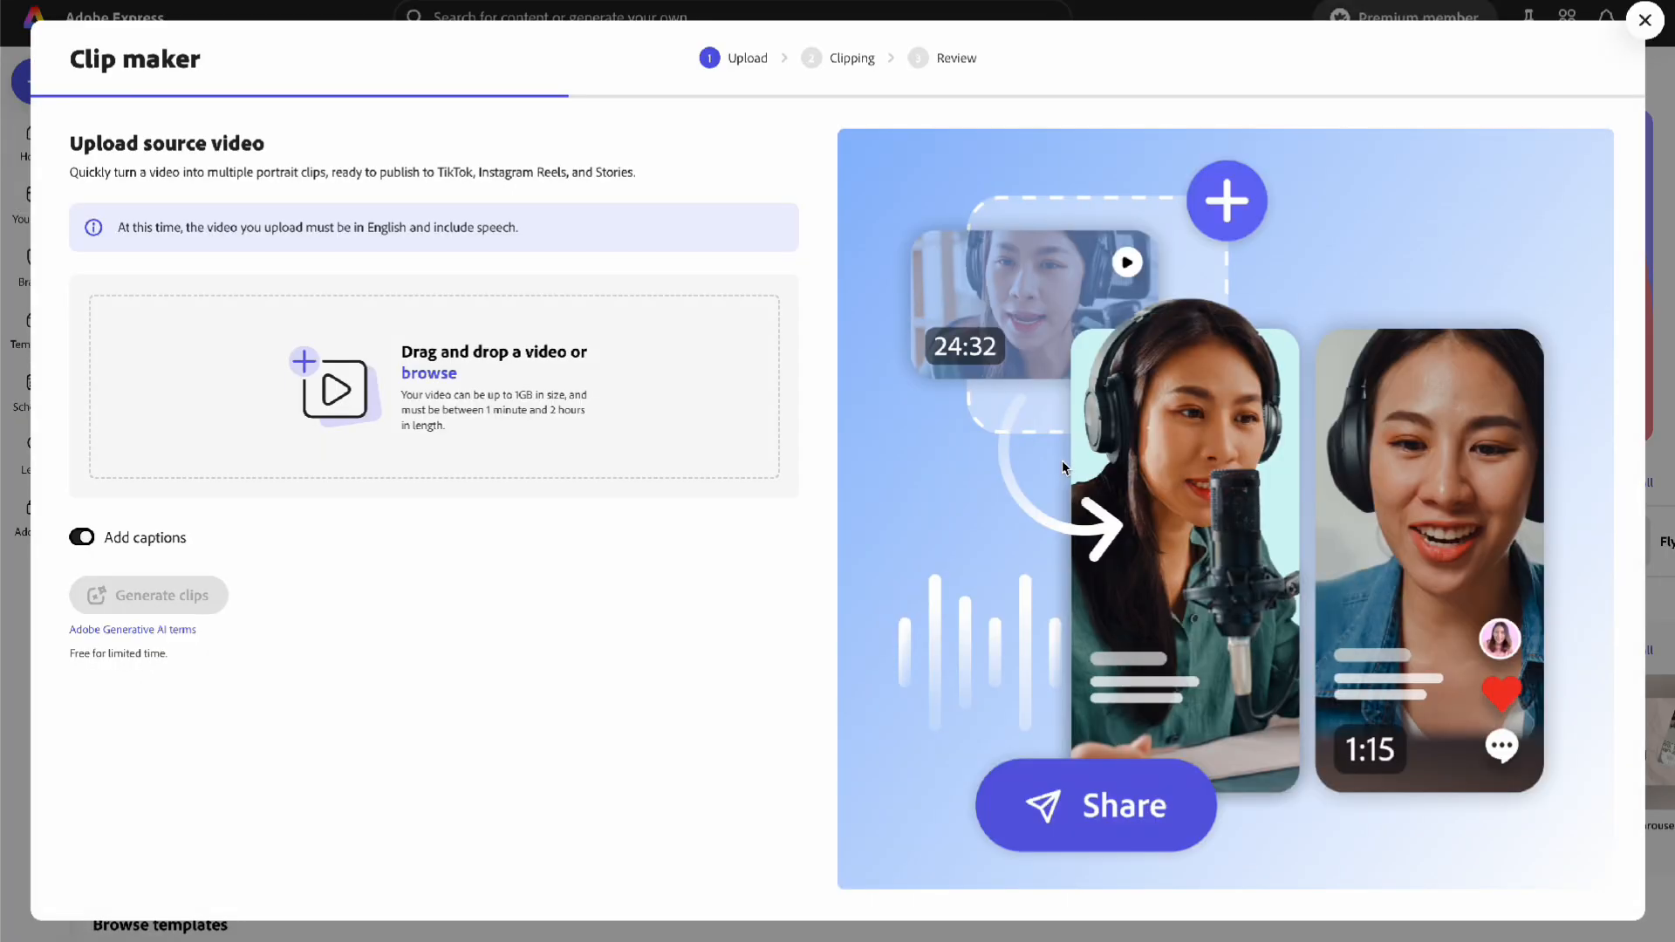
mouse_move(520, 427)
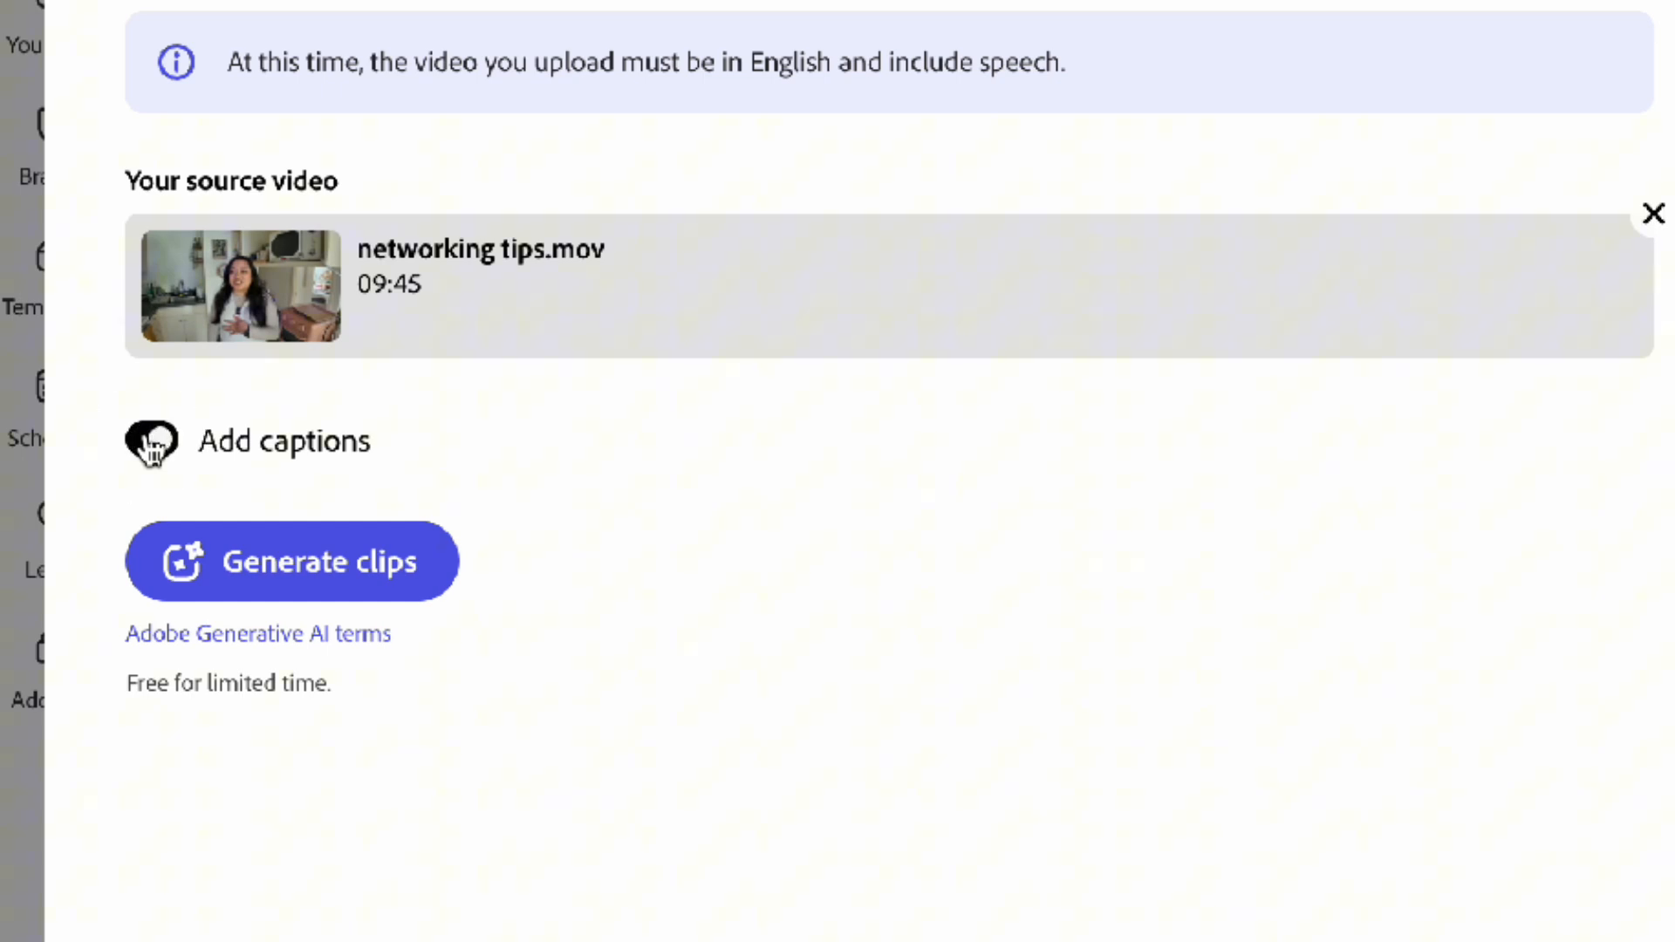
left_click(151, 440)
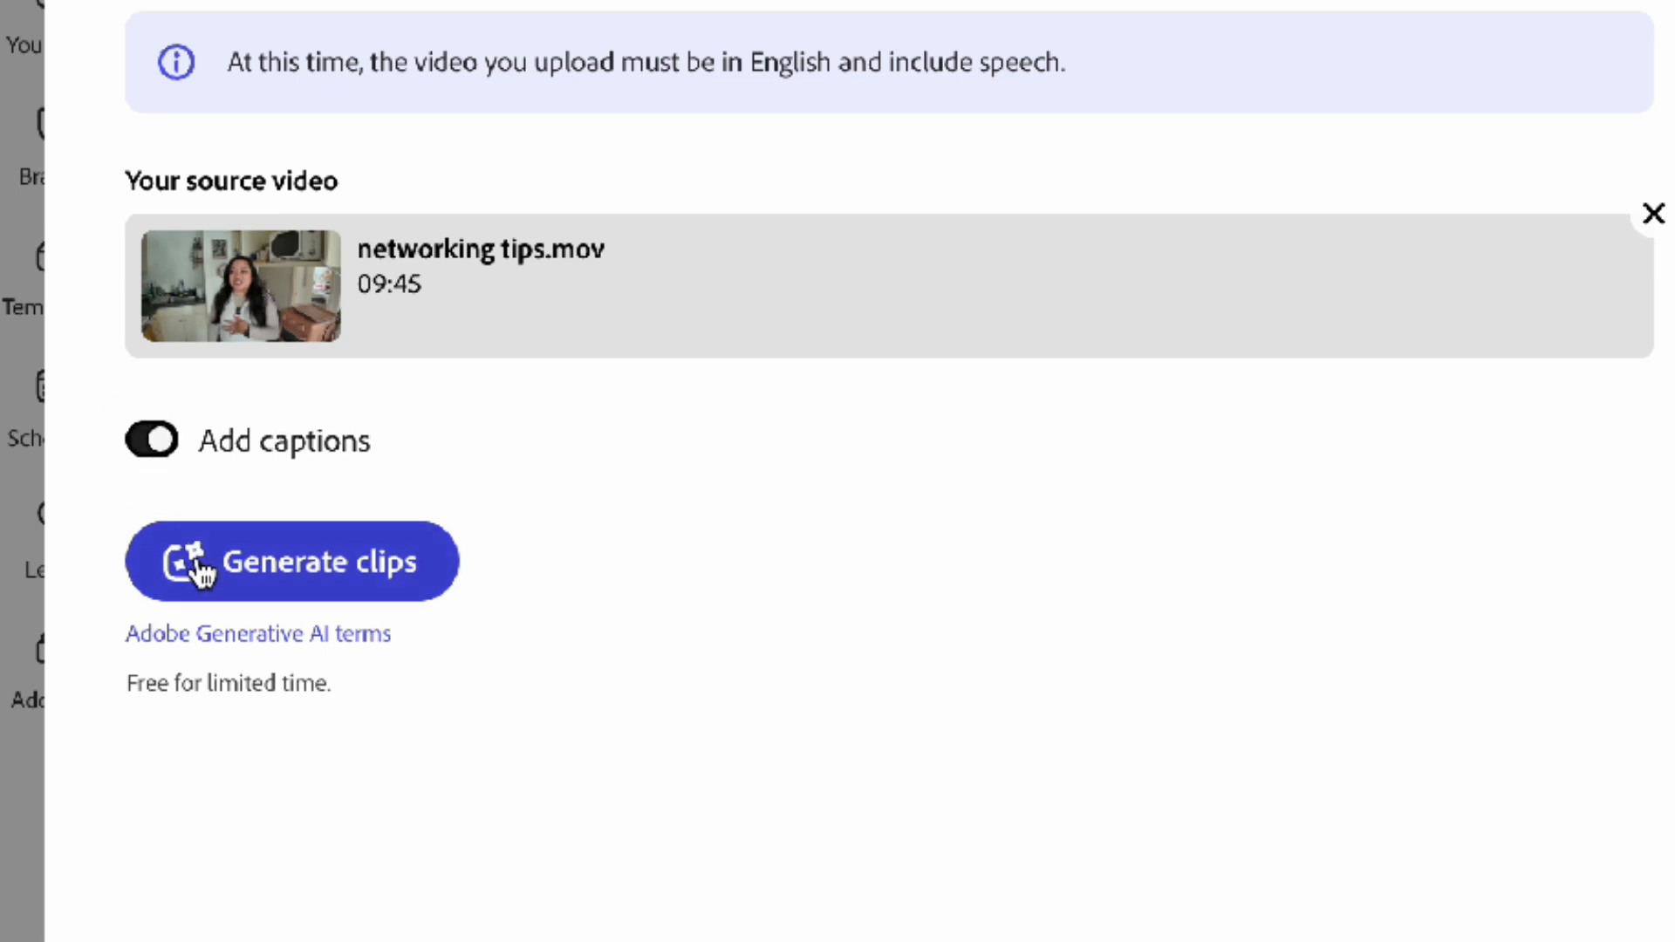
left_click(291, 561)
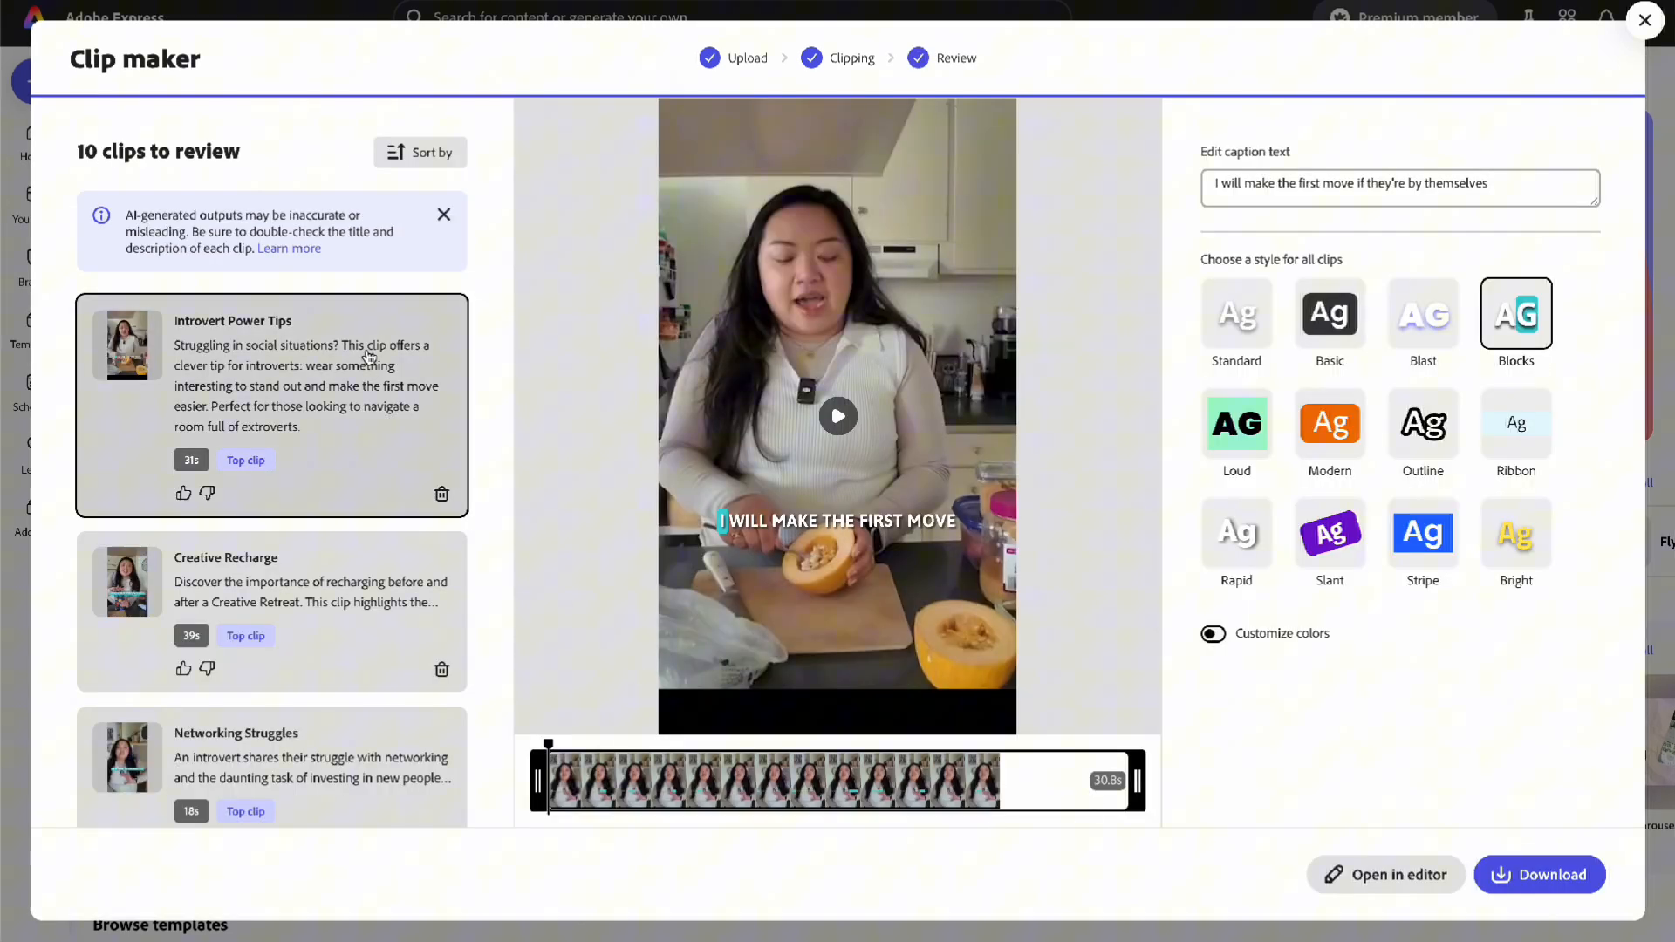
Scroll through the ten generated clips and preview the Introvert Power Tips clip
scroll("down", 3)
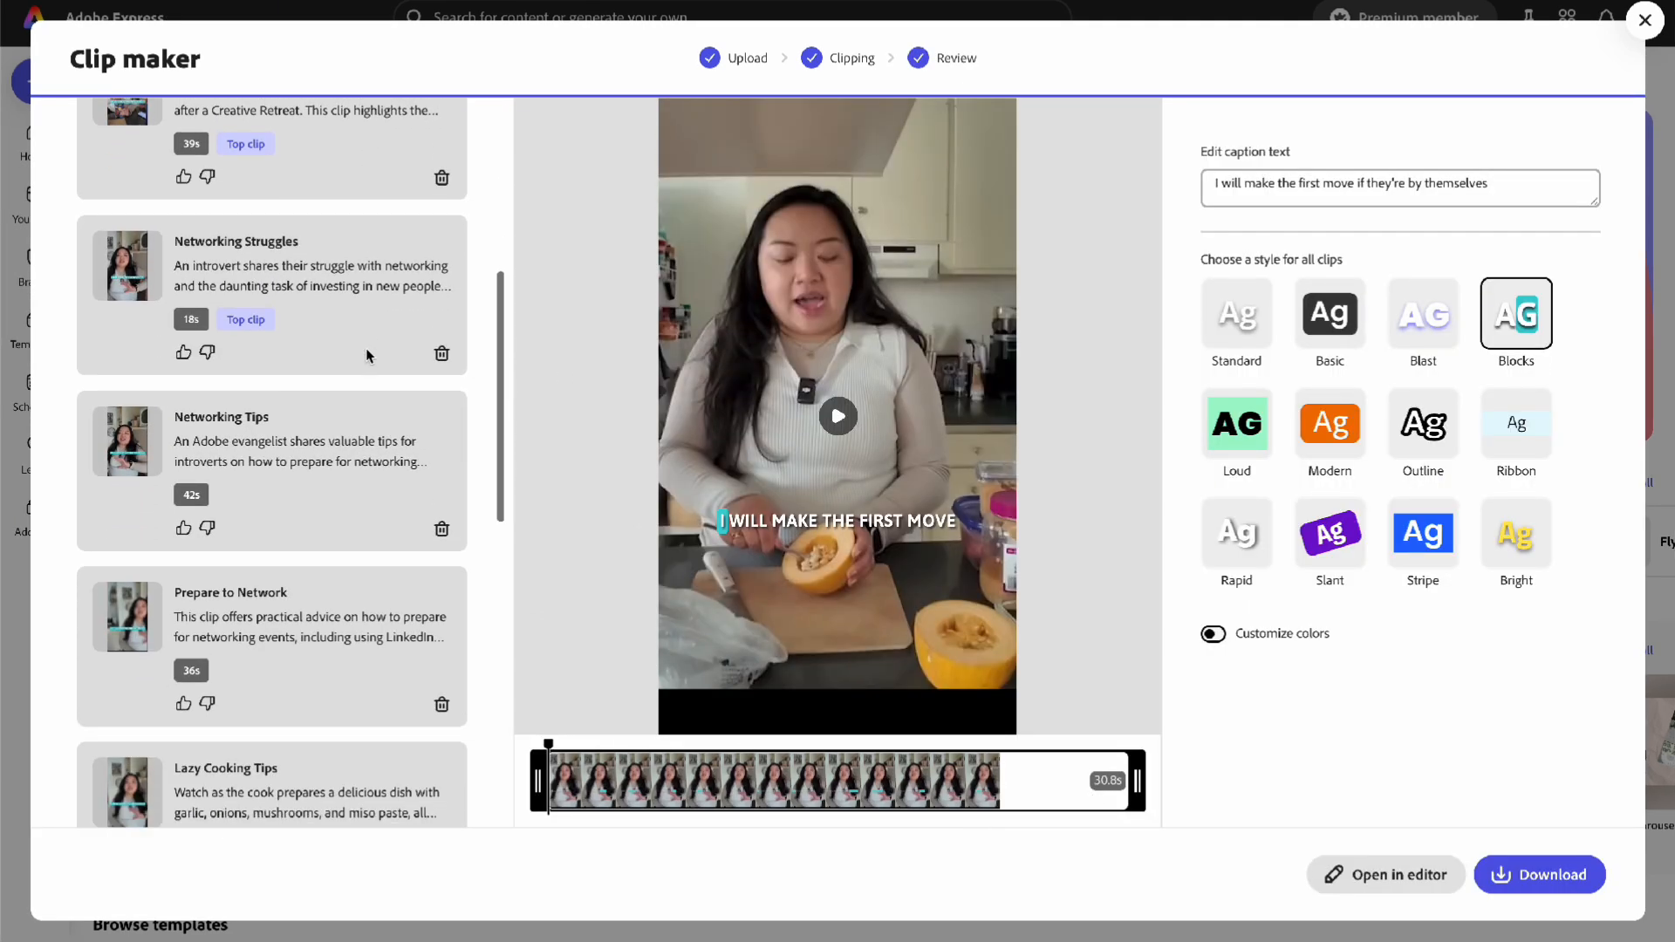
scroll("up", 3)
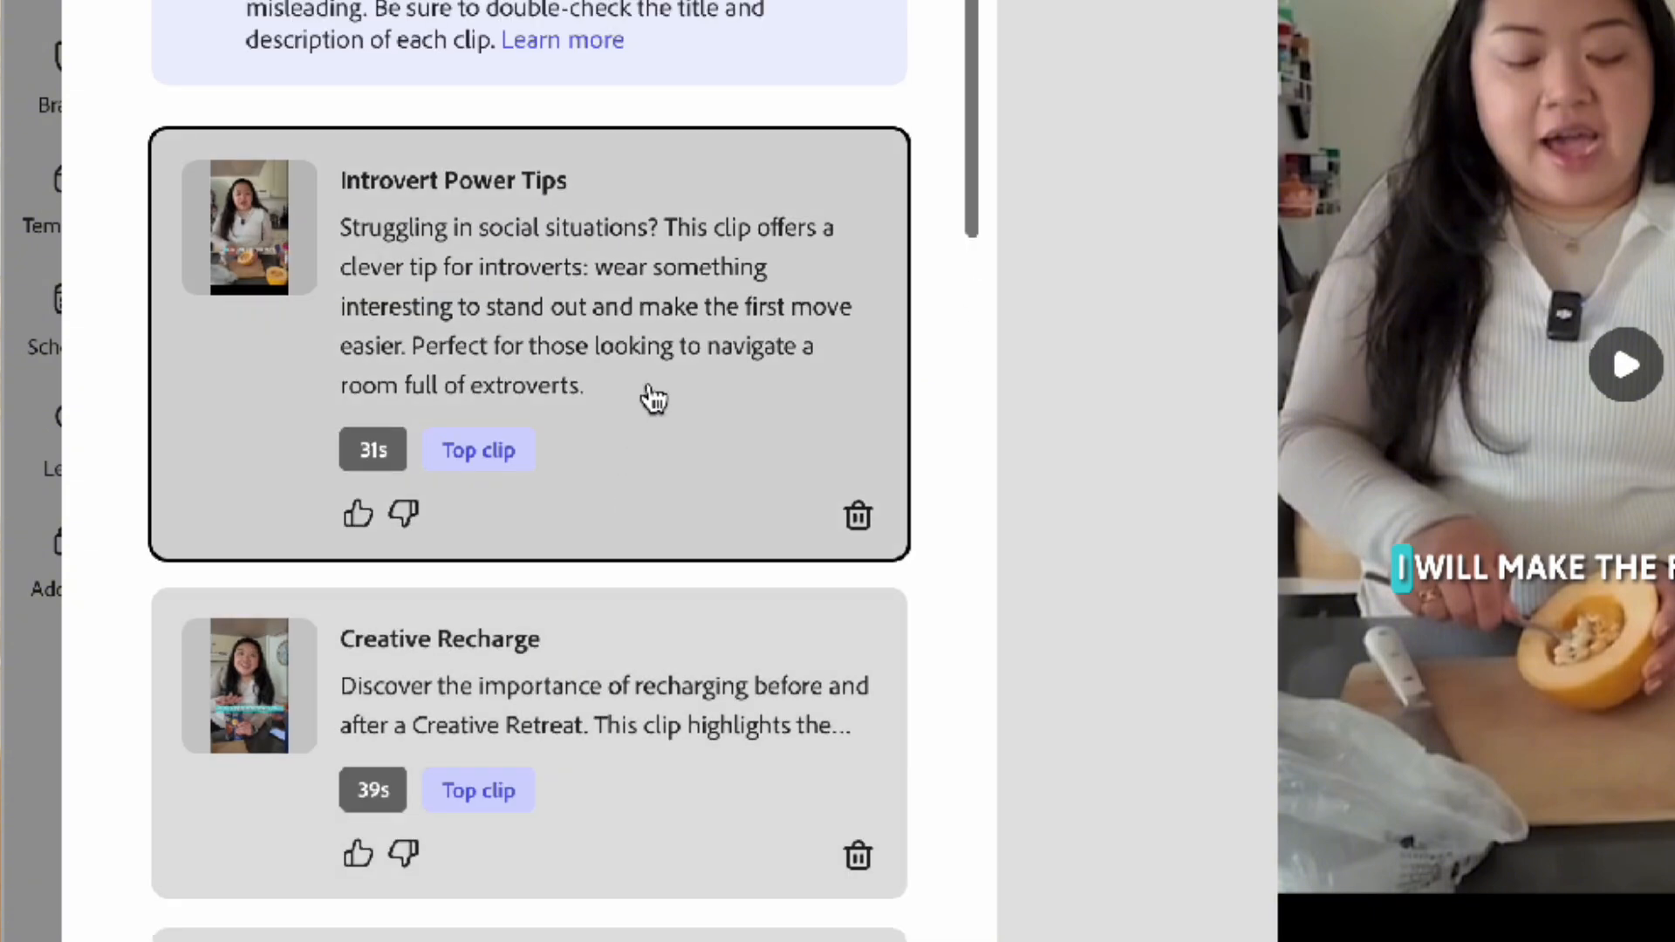
left_click(1625, 365)
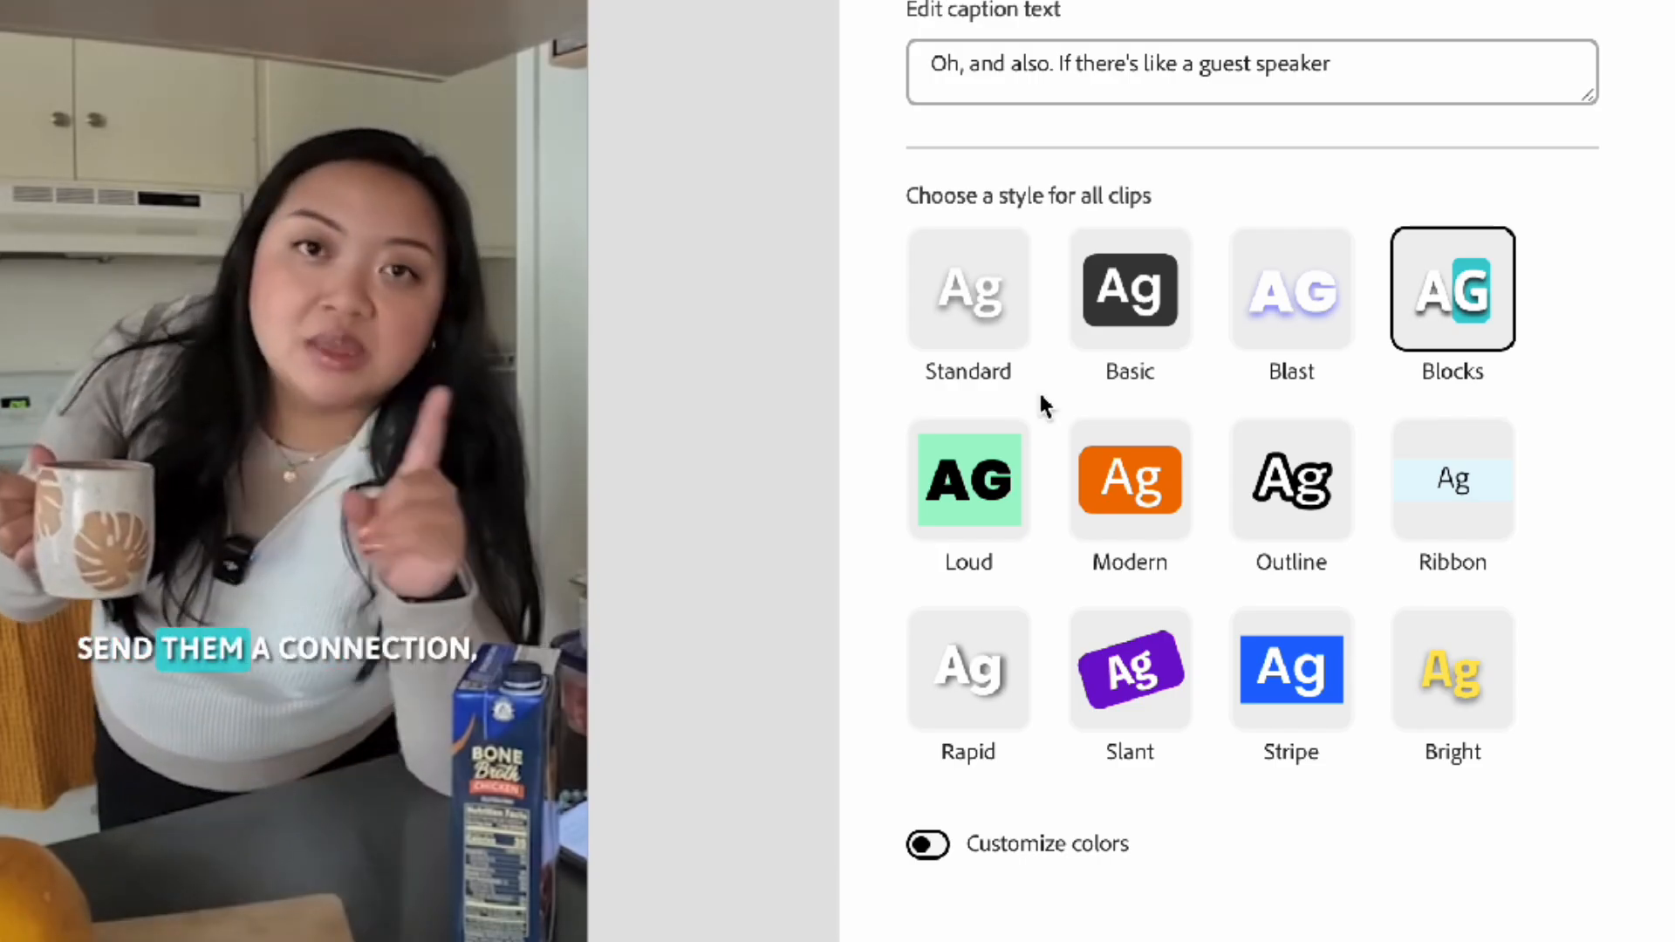
Compare the Basic, Outline and Blast caption styles, then bring up the project's sharing options
left_click(1129, 290)
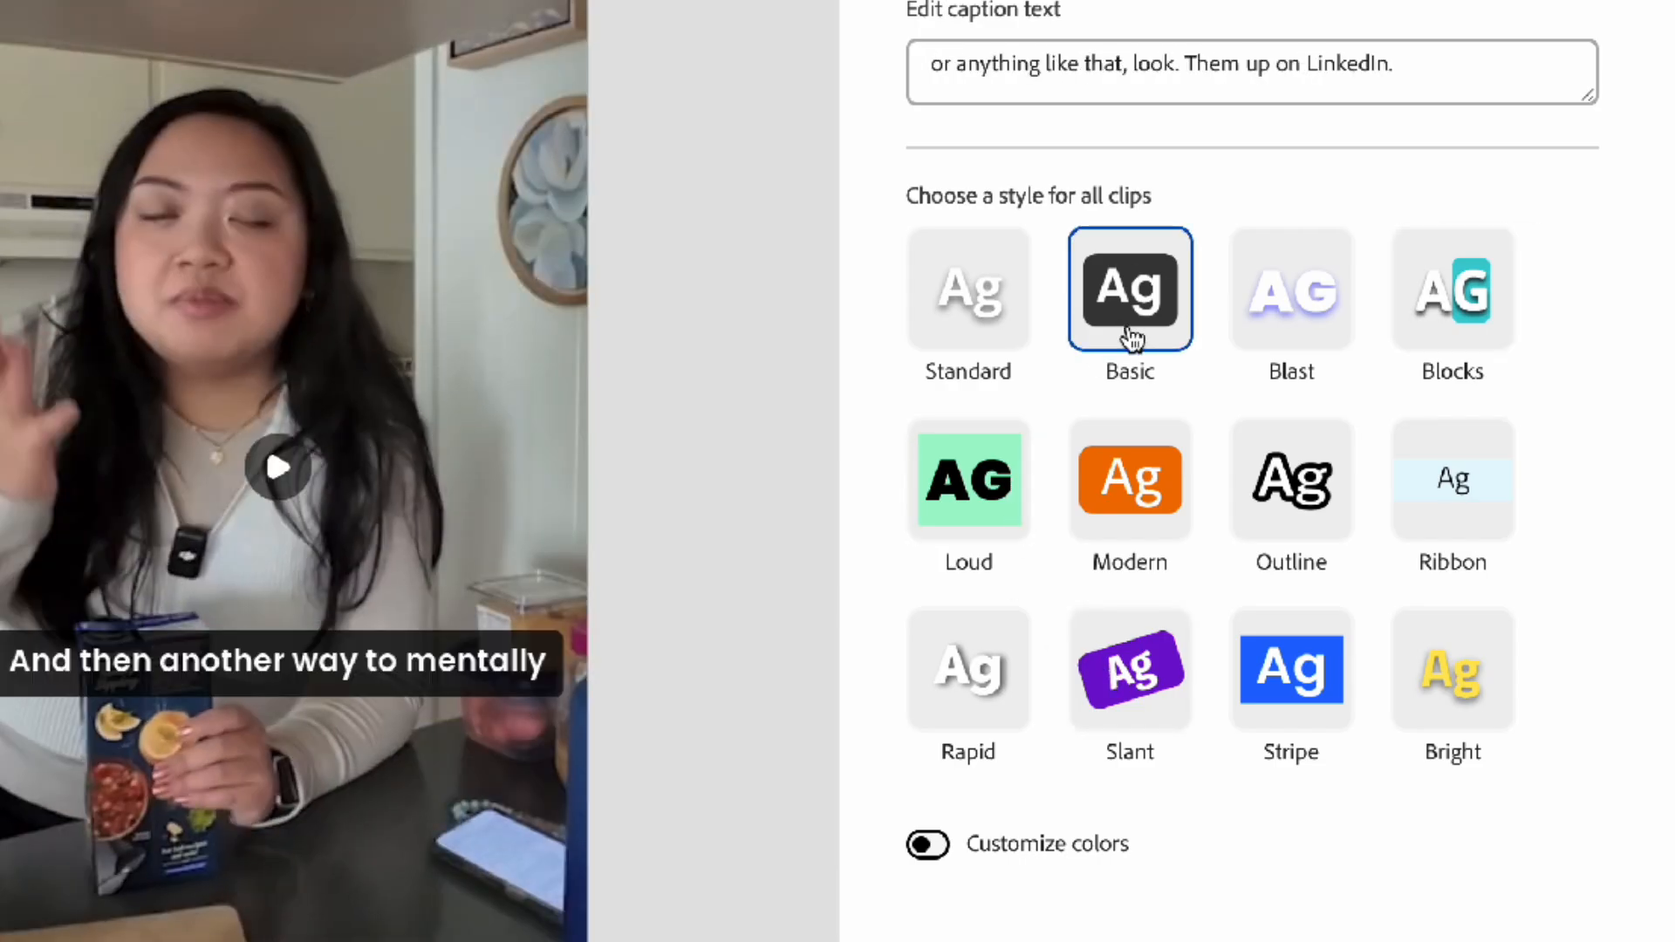
left_click(1291, 479)
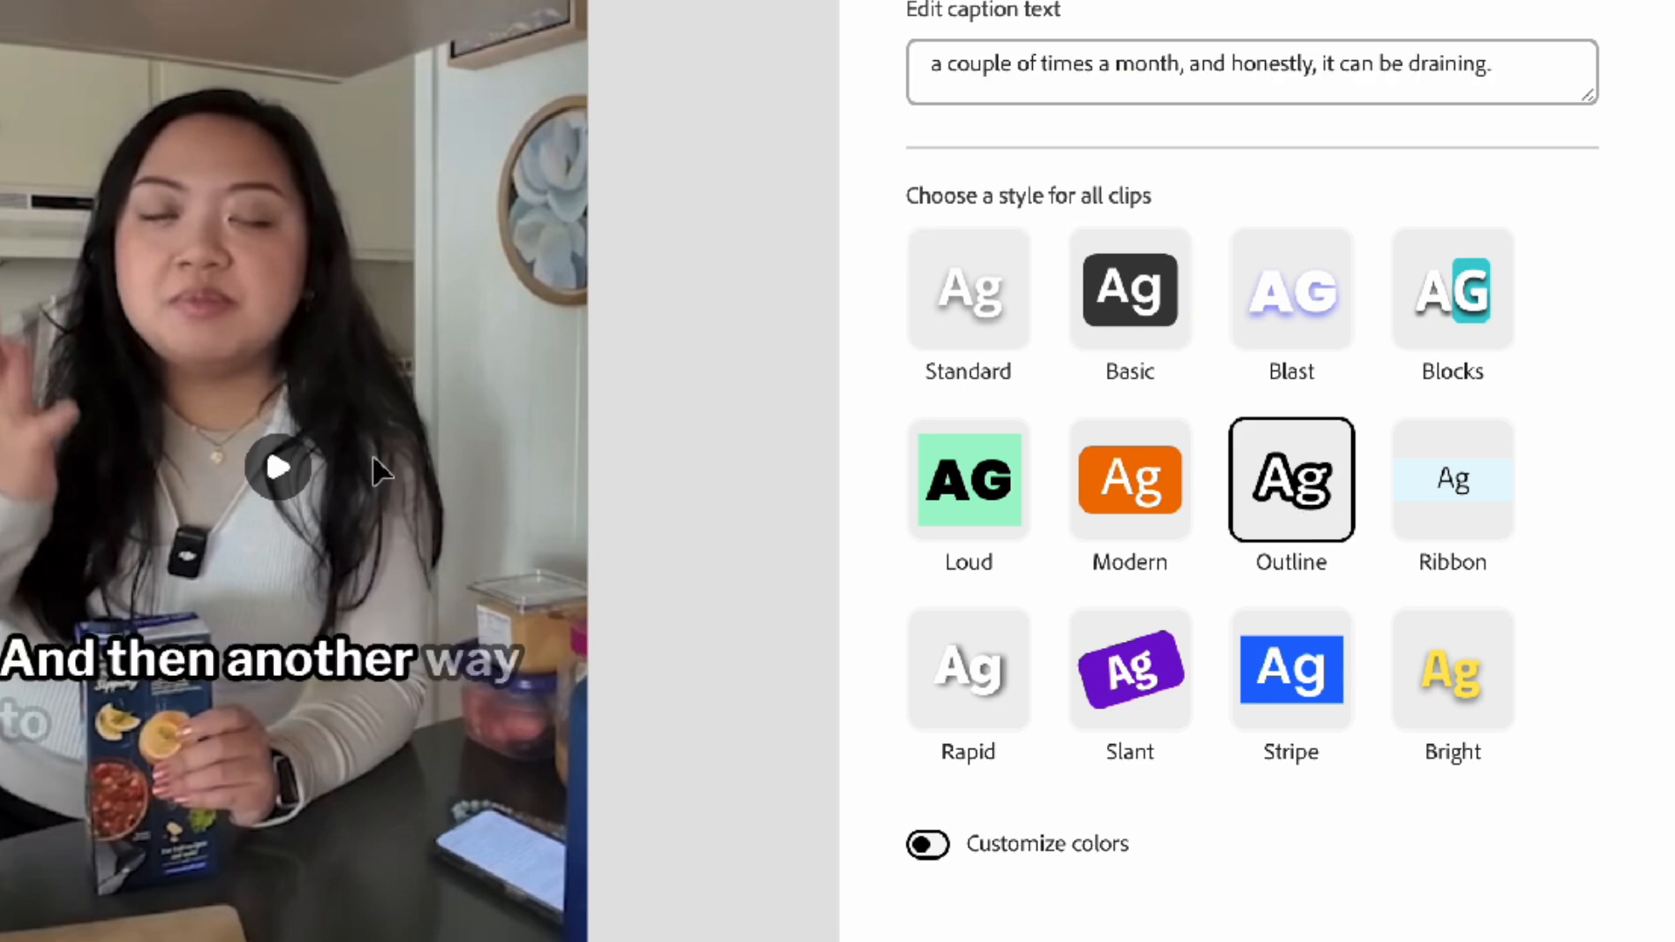
left_click(1129, 479)
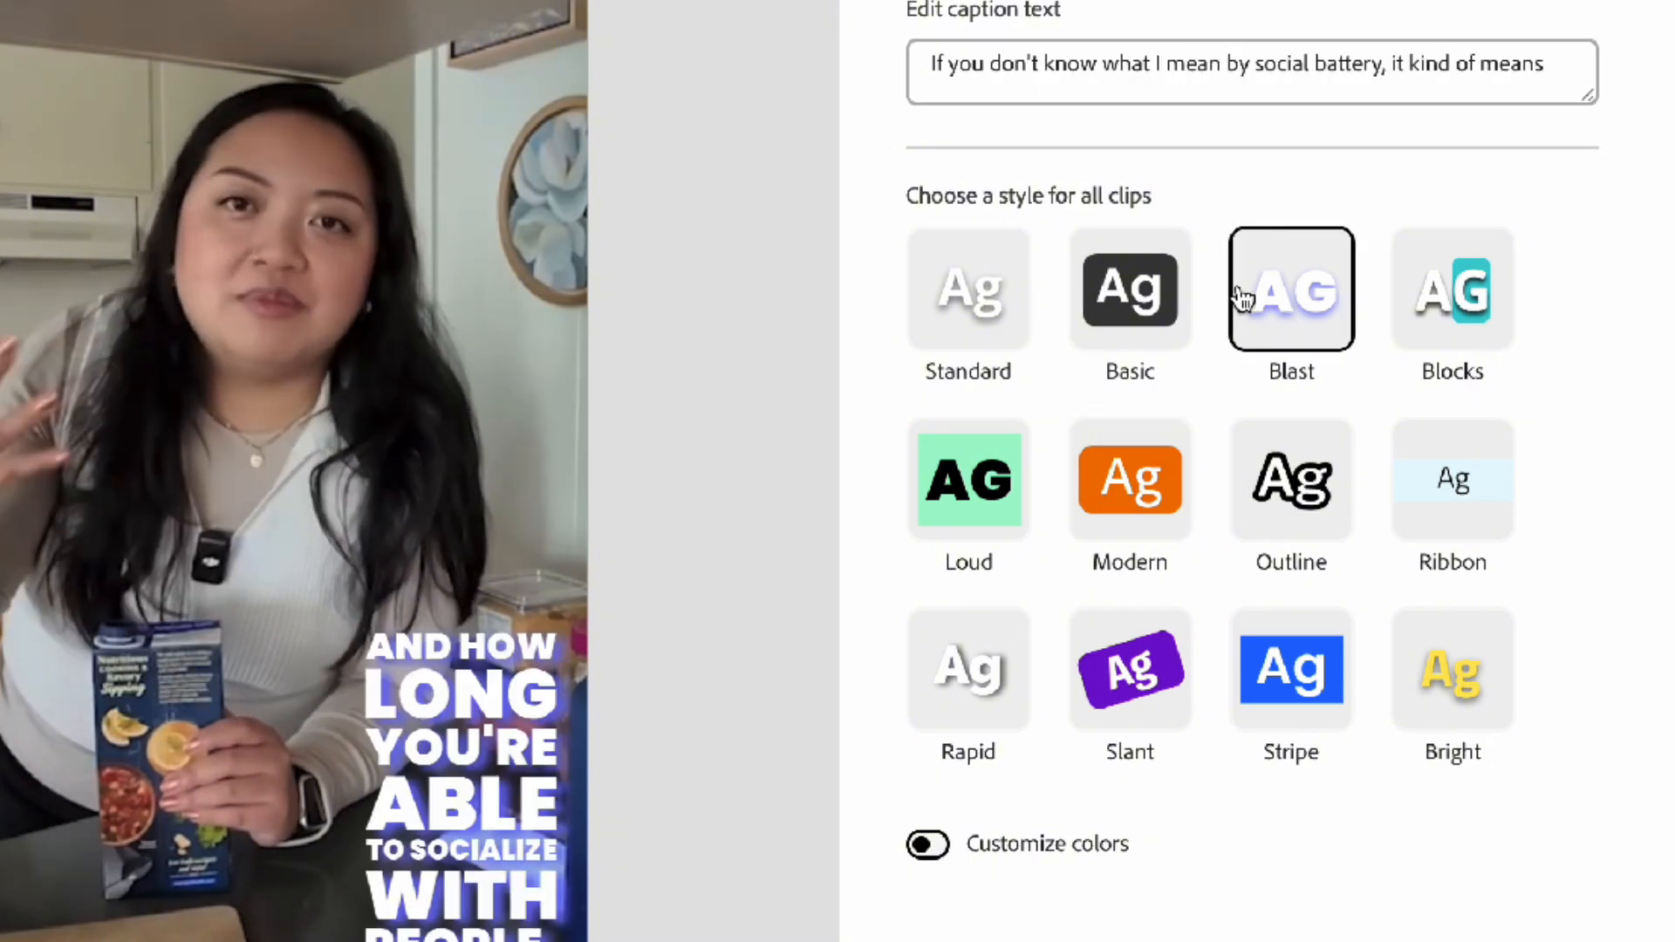
left_click(1452, 288)
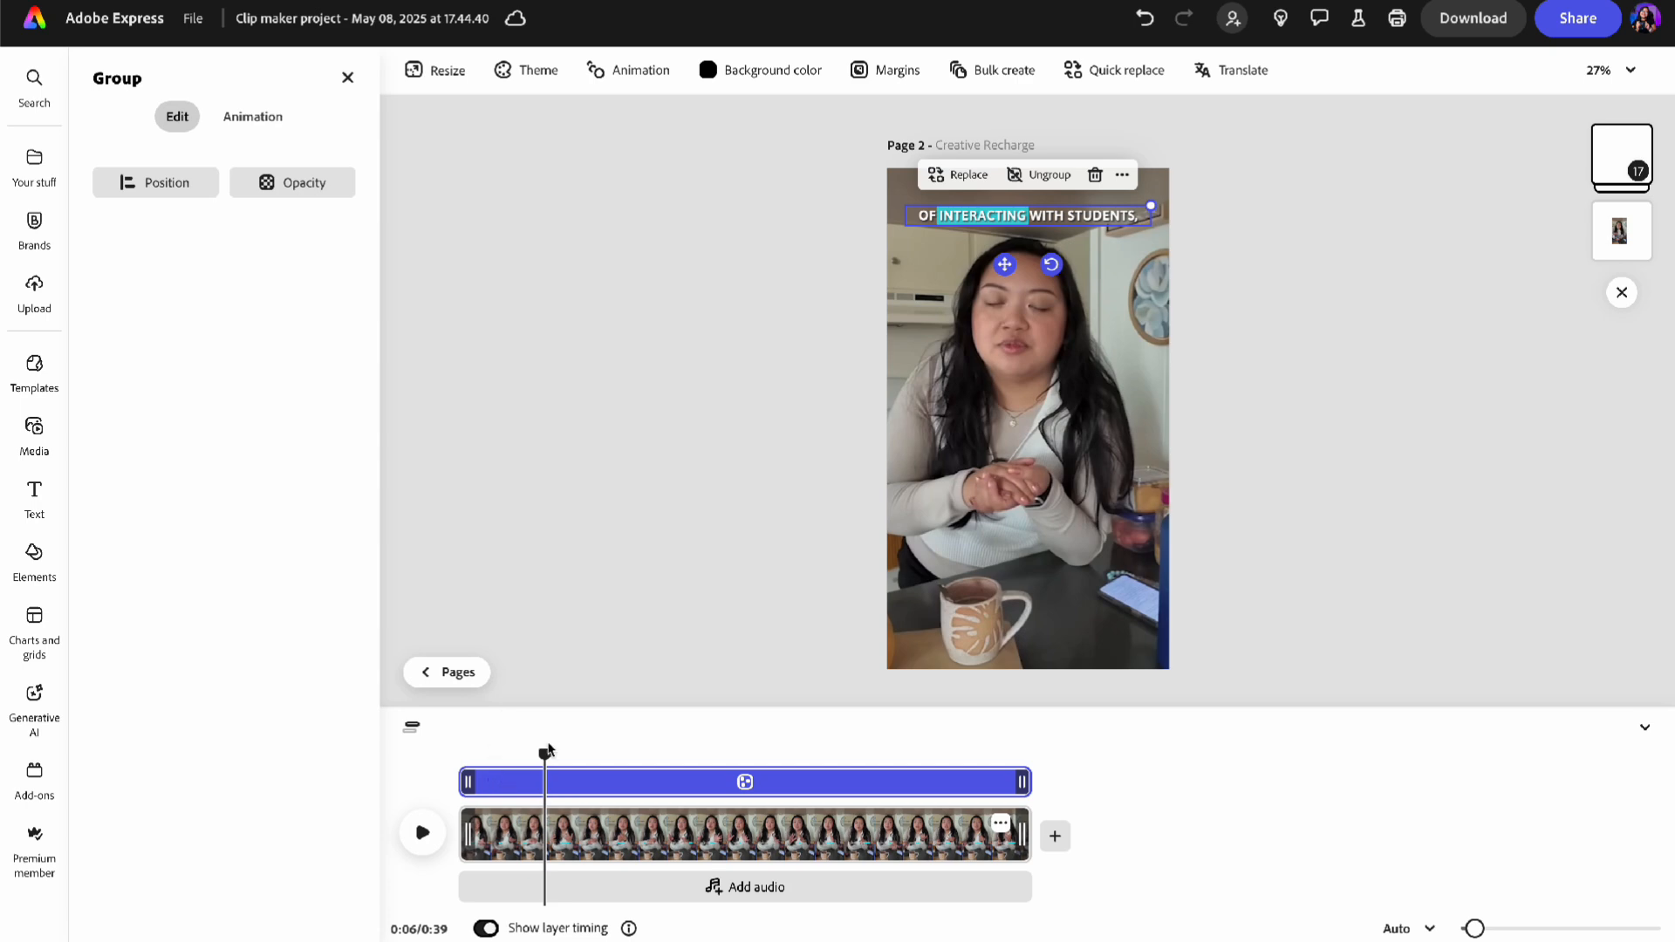
left_click(1577, 19)
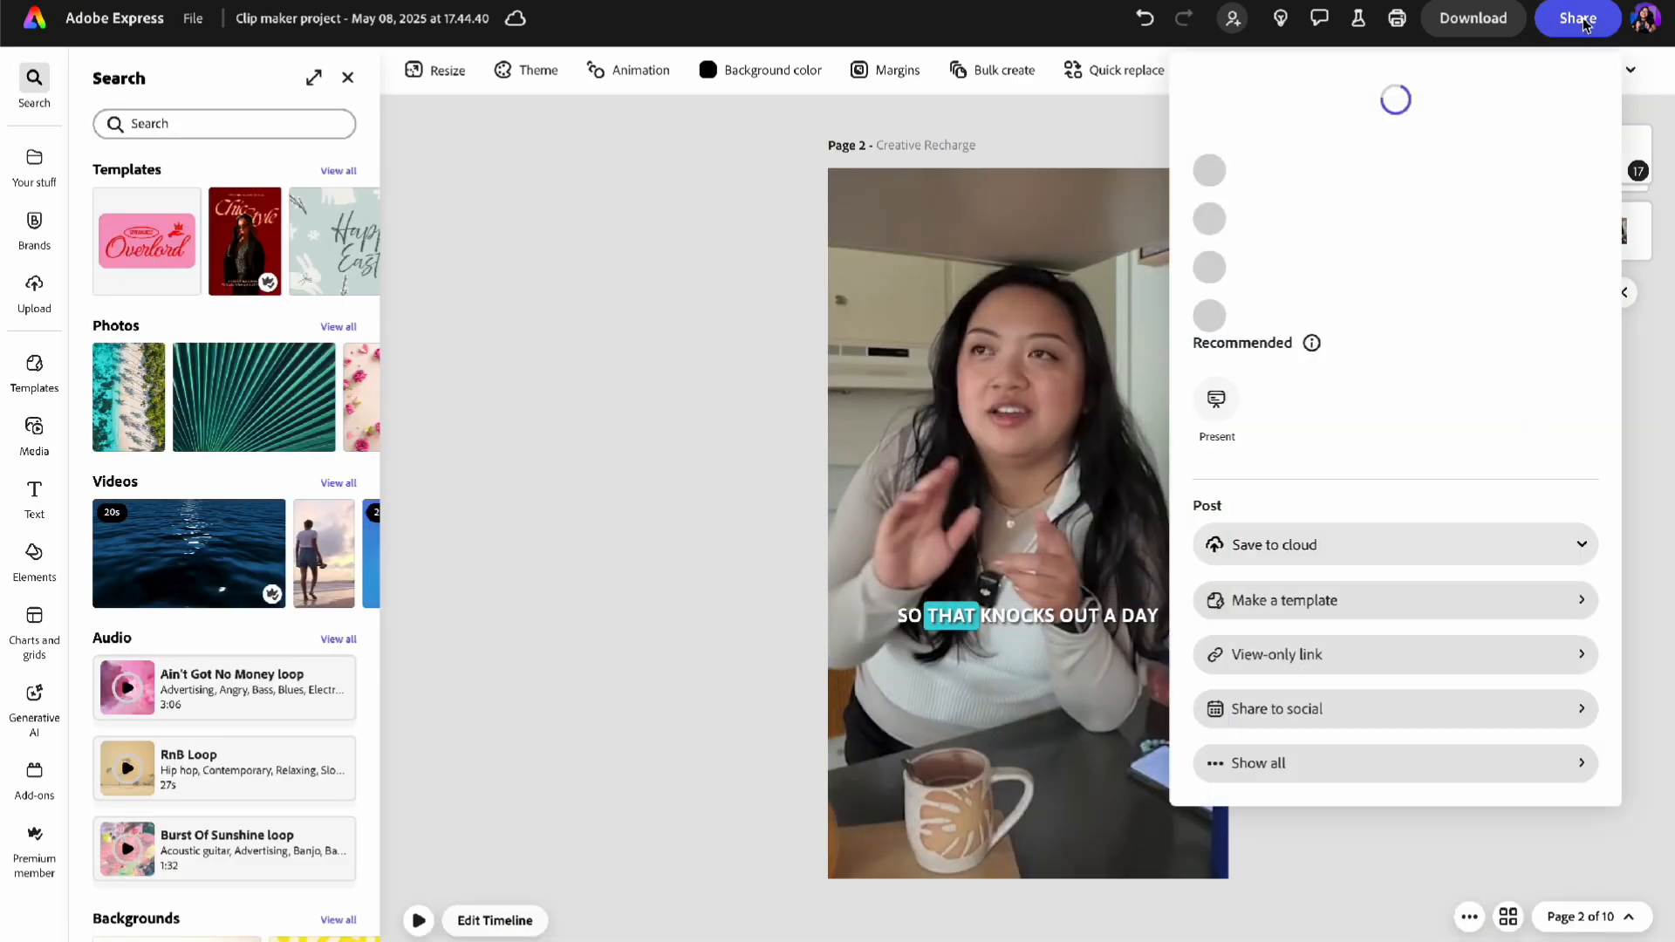
Preview the TikTok post, then schedule it as a draft for 05/15/2025 10:24 AM
left_click(1277, 709)
type("Dropping some networking")
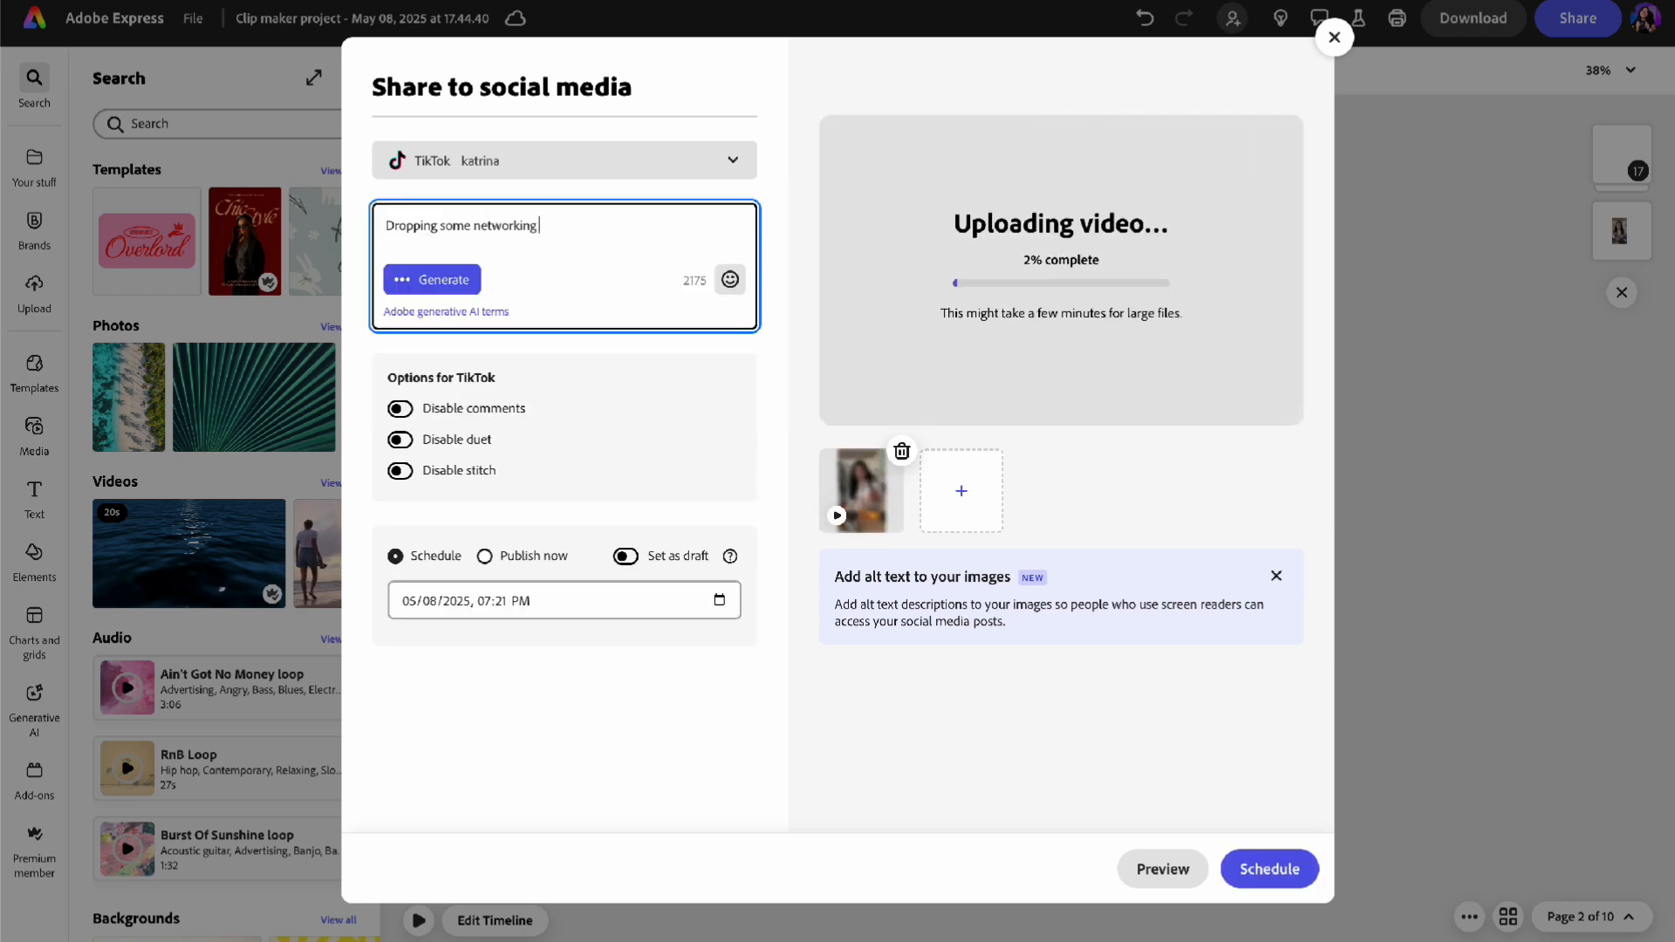
left_click(1162, 869)
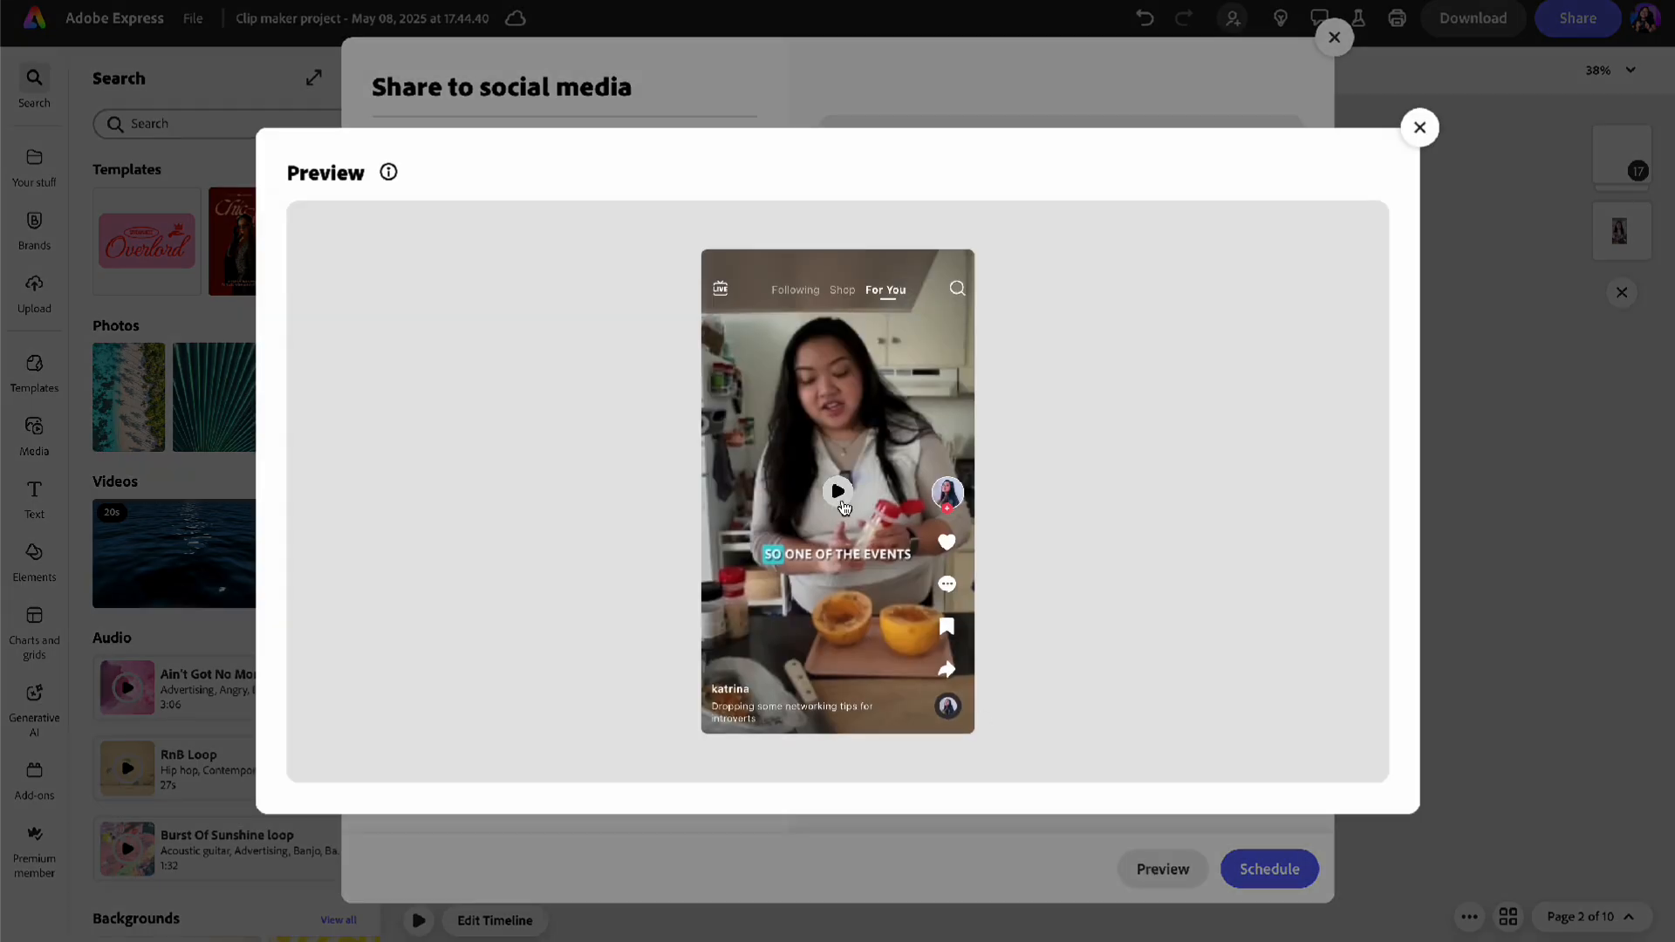
left_click(838, 492)
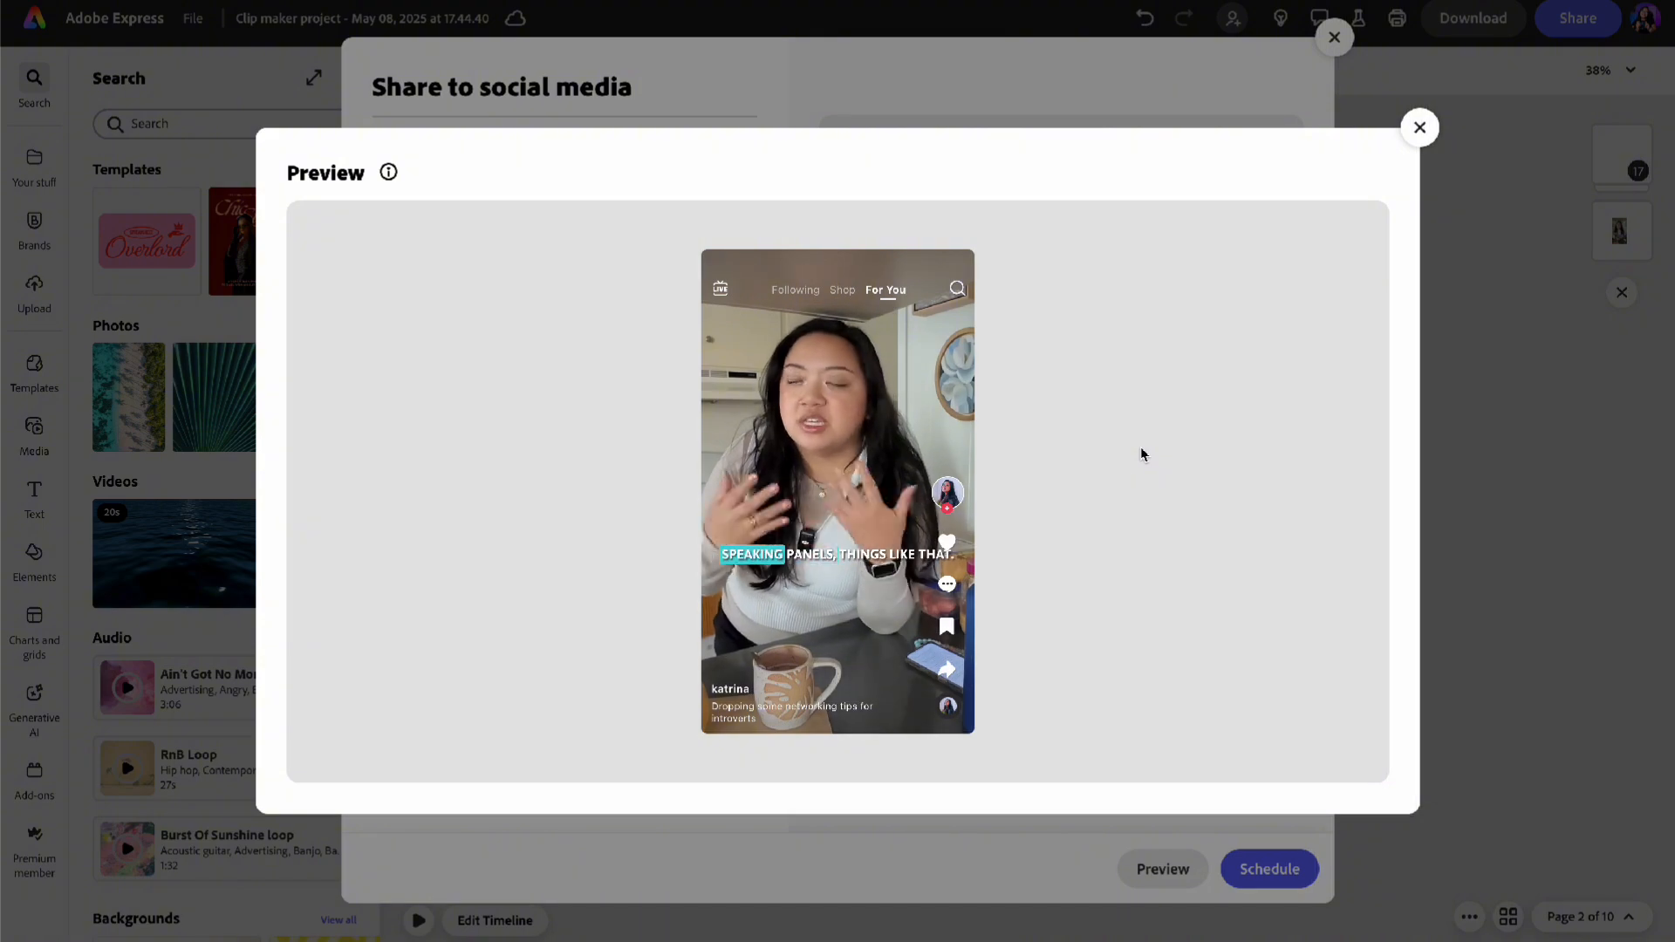
left_click(1420, 128)
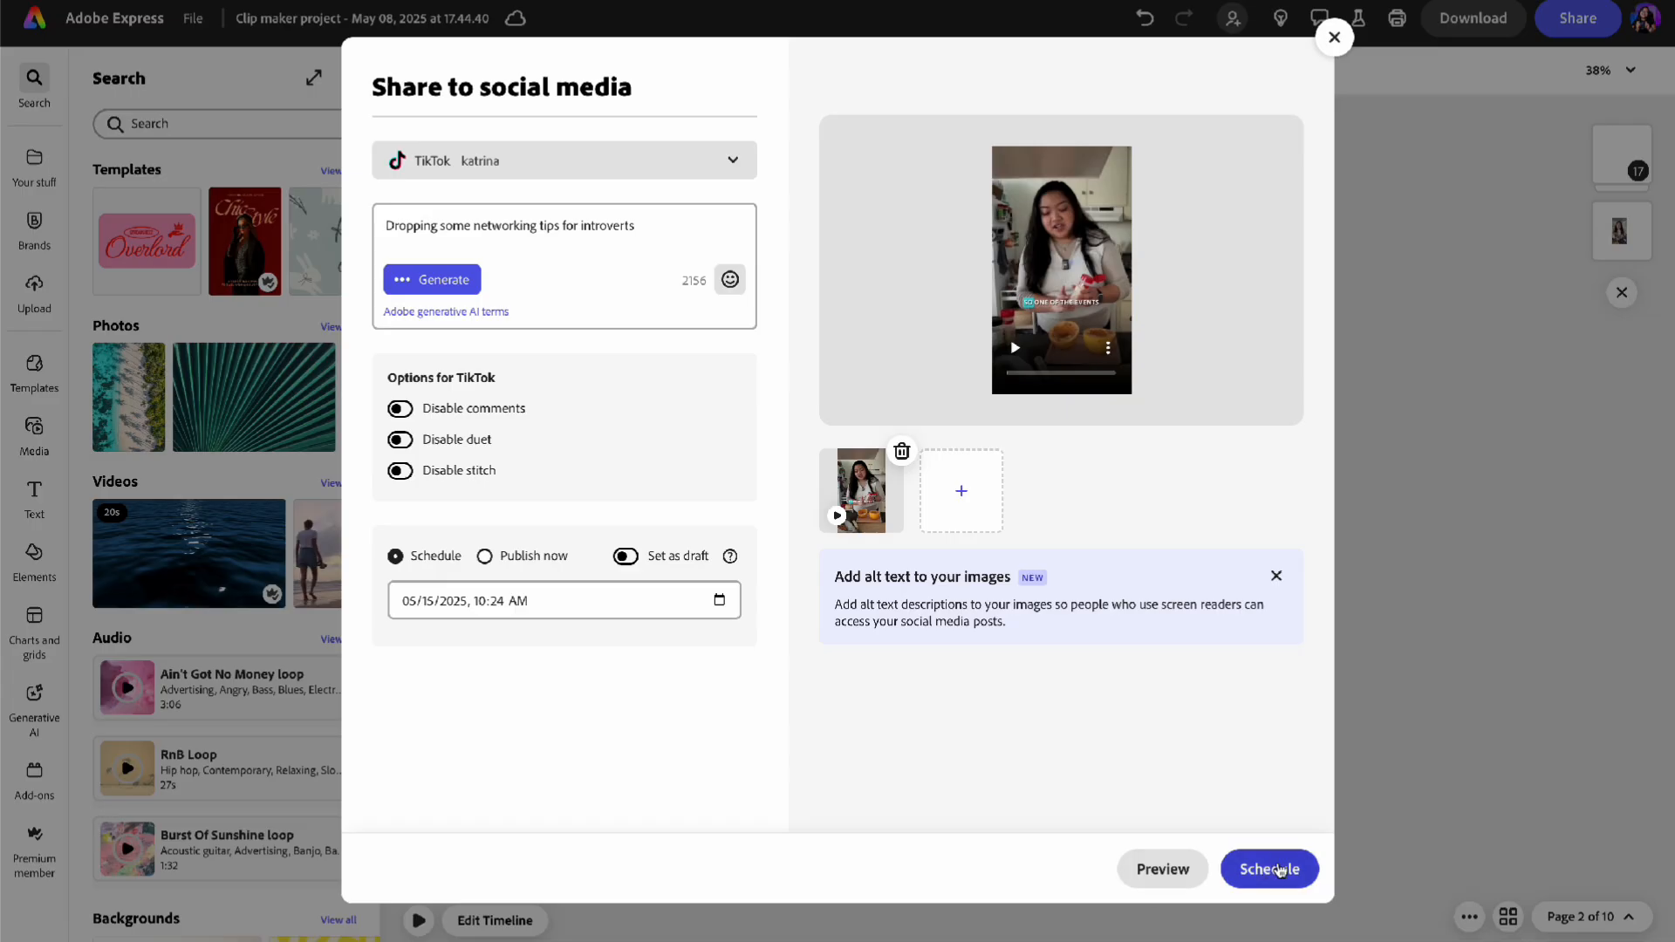
left_click(1270, 869)
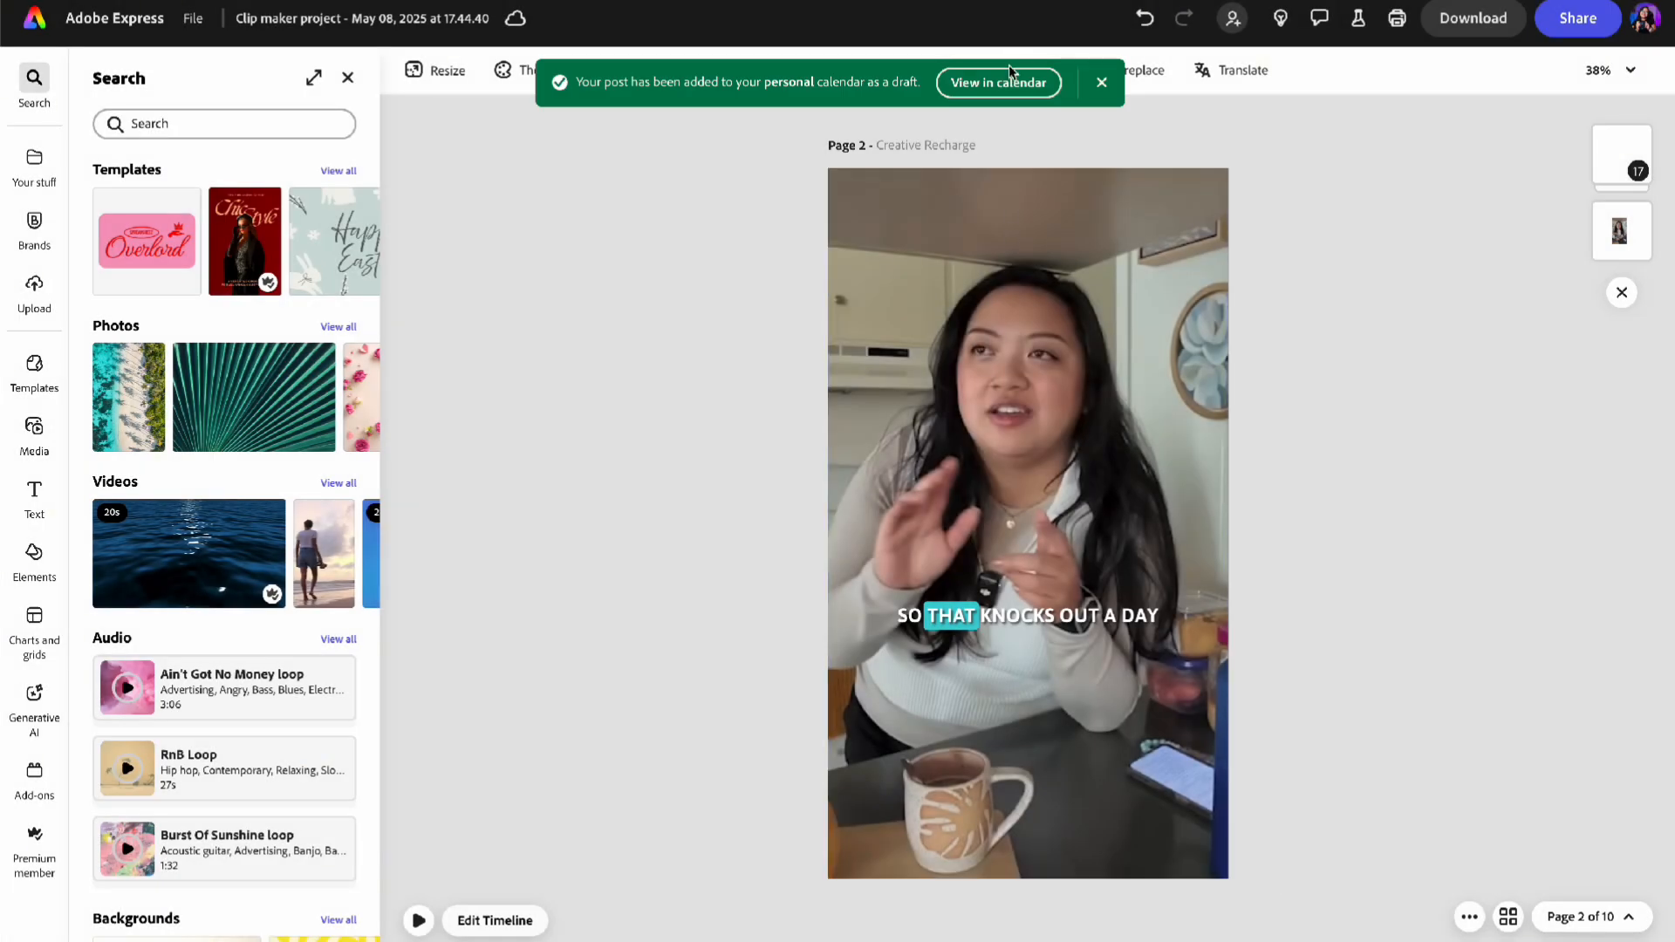
View the TikTok draft in the calendar and open the May 15 Instagram Masterclass post
left_click(997, 82)
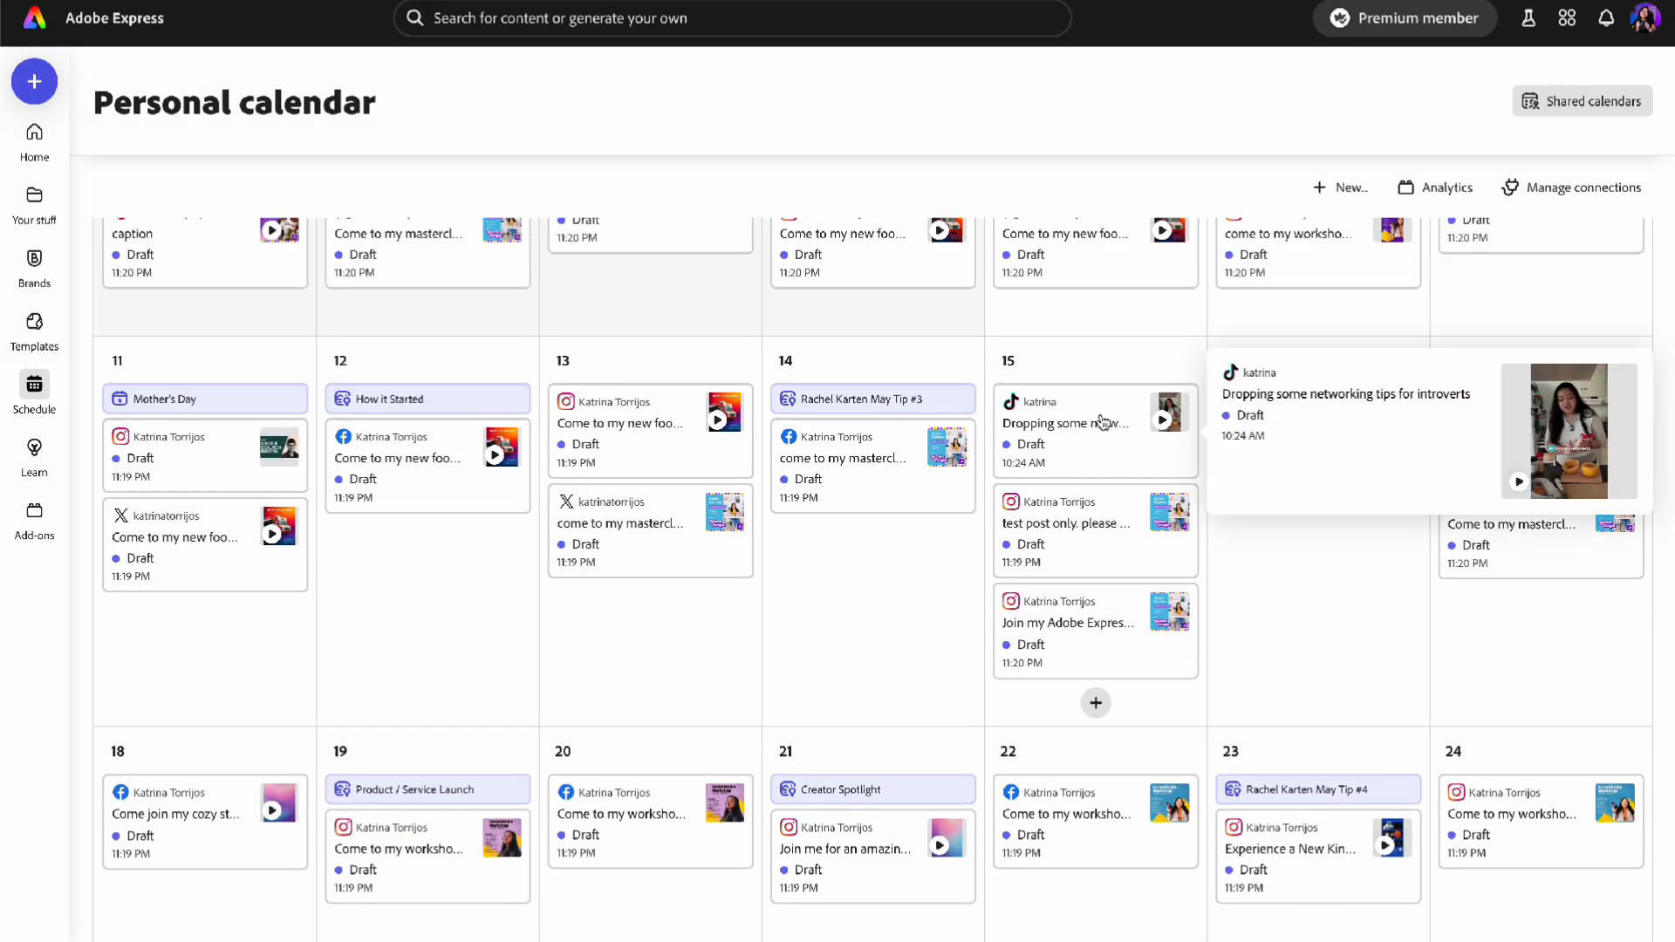
left_click(1066, 611)
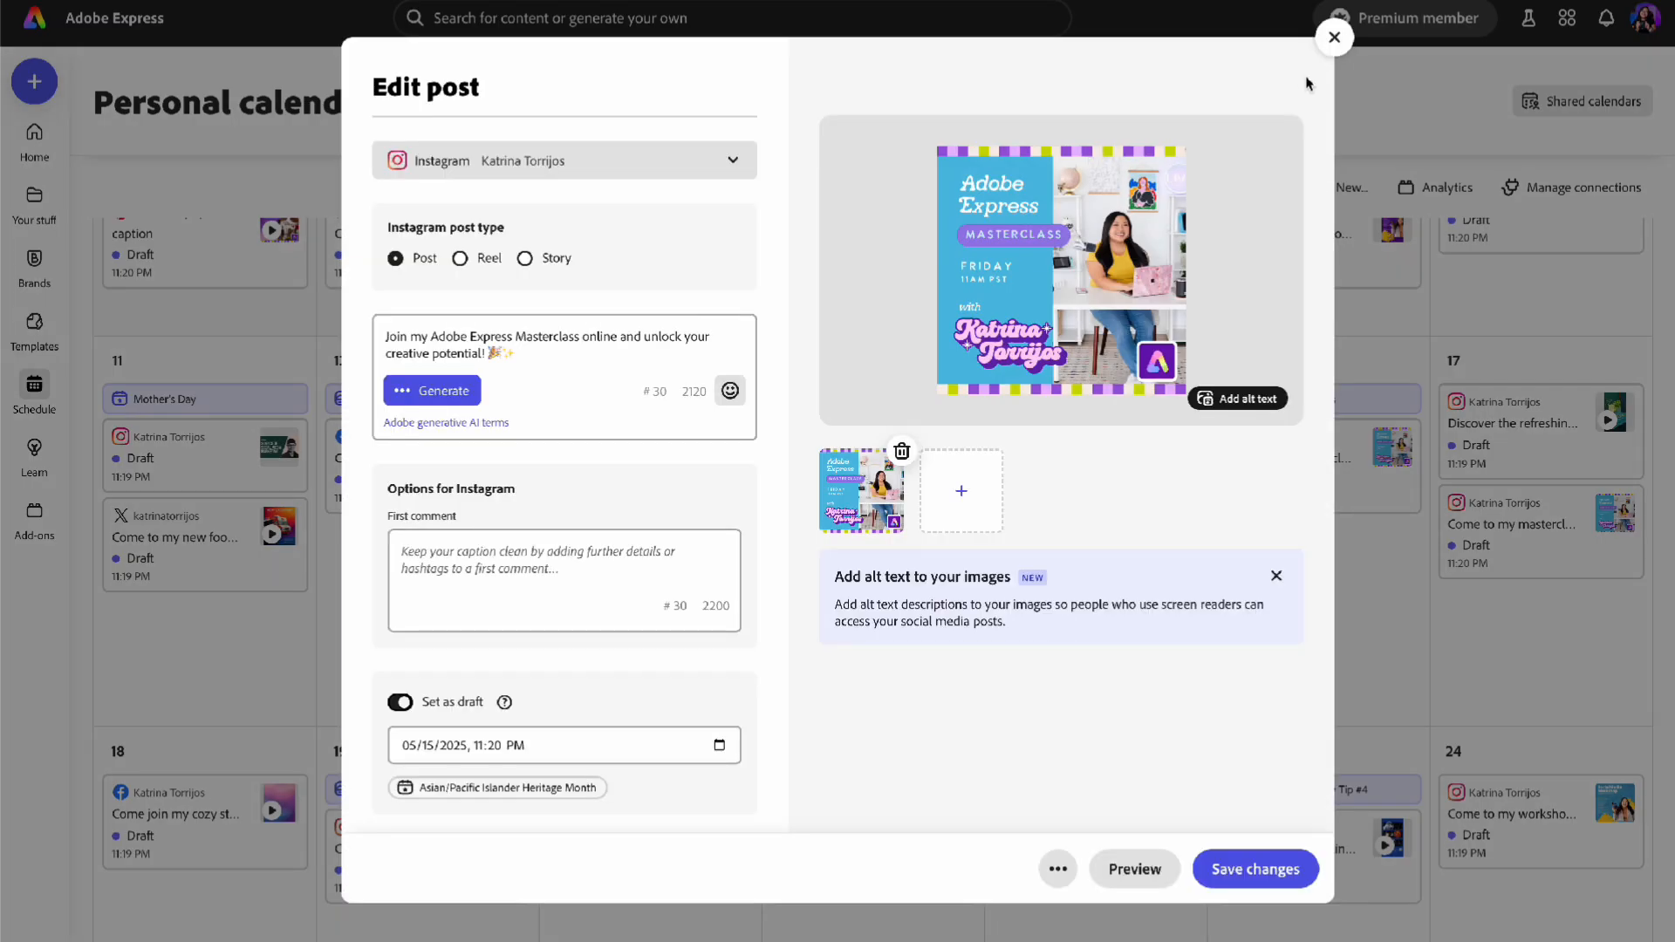